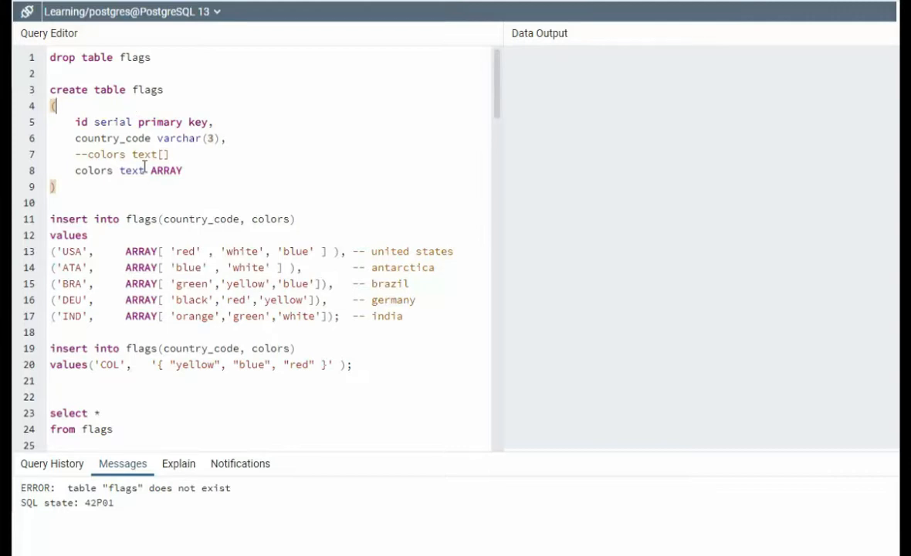
{"action": "mouse_move", "coordinate": [155, 108]}
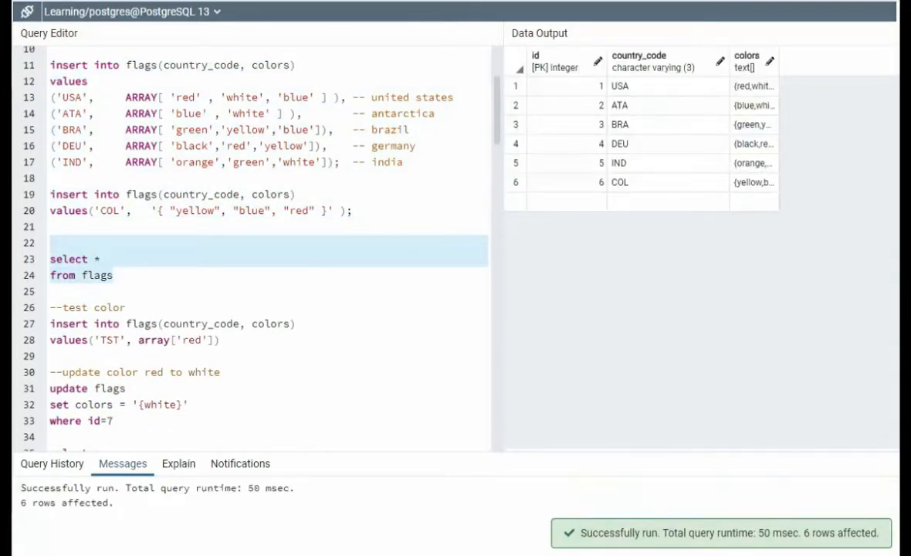
Create the flags table, insert six countries and TST, then set row 7's colors to white.
{"action": "scroll", "scroll_direction": "down", "scroll_amount": 3}
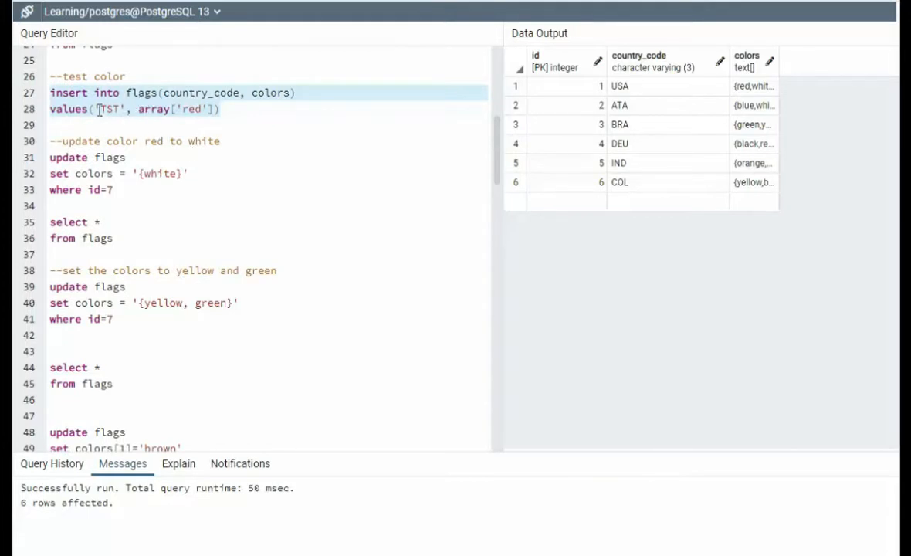
{"action": "mouse_move", "coordinate": [105, 121]}
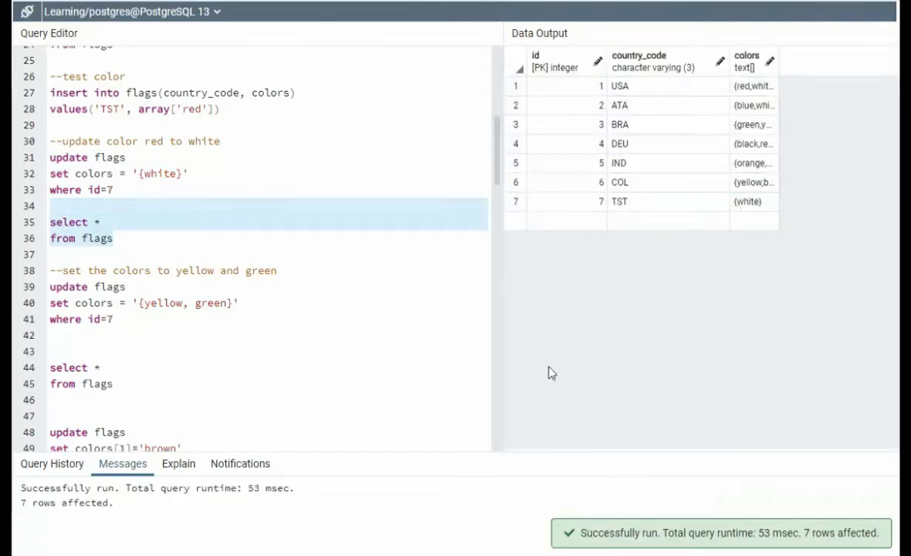
Run the update setting row 7's colors to '{yellow, green}' and query the flags table.
{"action": "scroll", "scroll_direction": "down", "scroll_amount": 3}
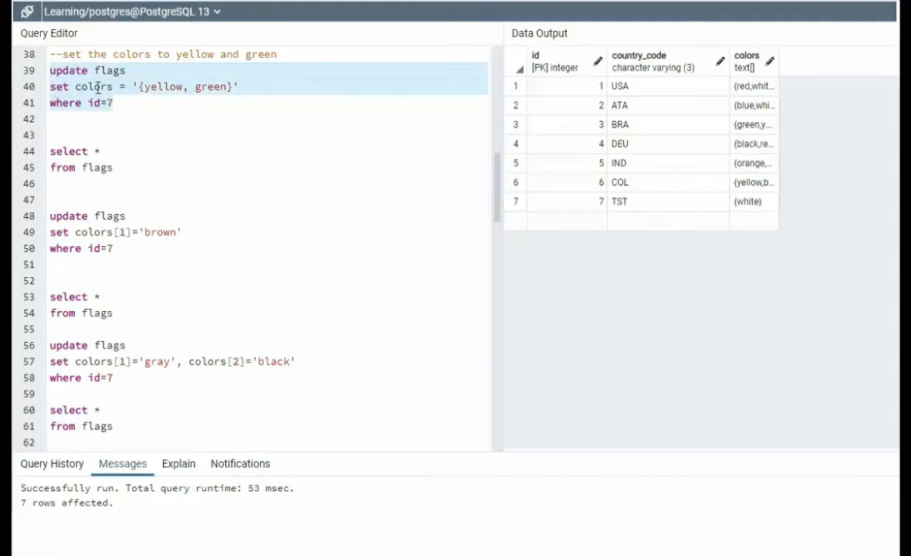
{"action": "mouse_move", "coordinate": [210, 91]}
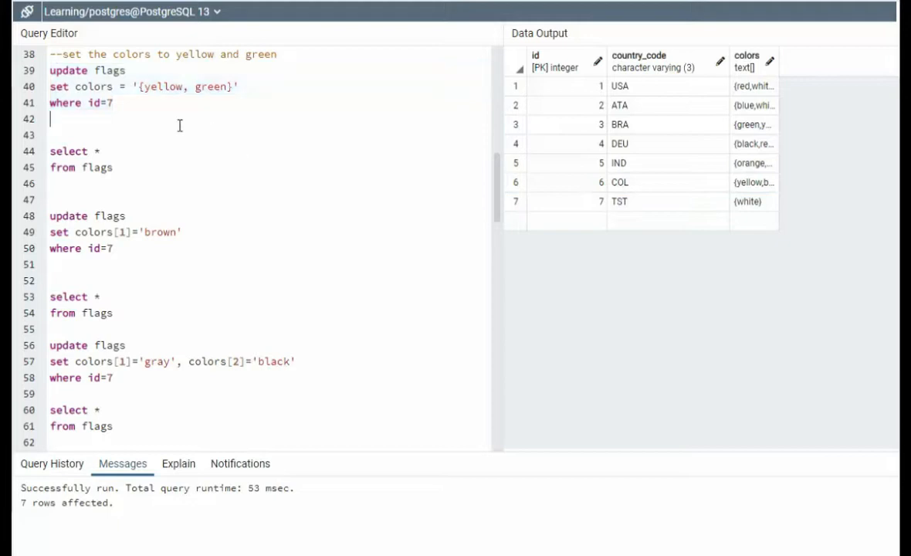
{"action": "left_click_drag", "start_coordinate": [50, 54], "coordinate": [113, 102]}
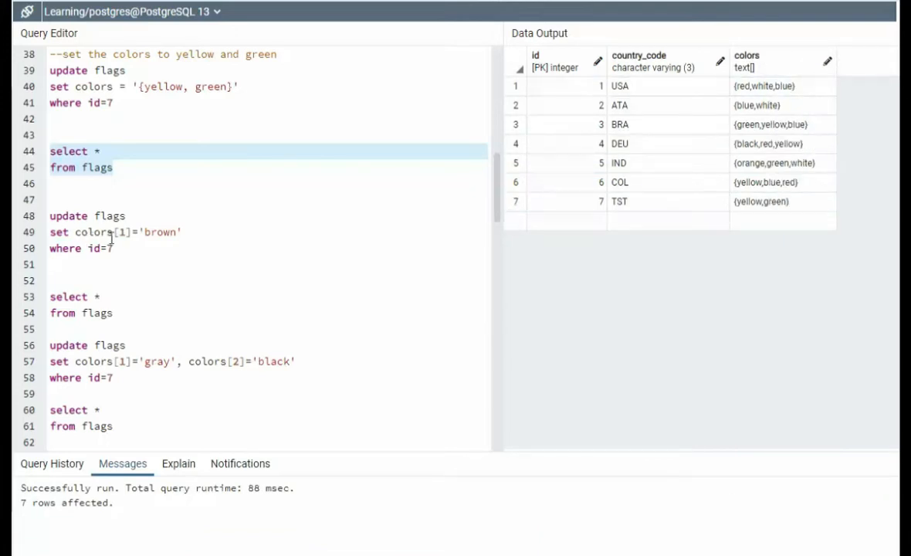
{"action": "mouse_move", "coordinate": [170, 239]}
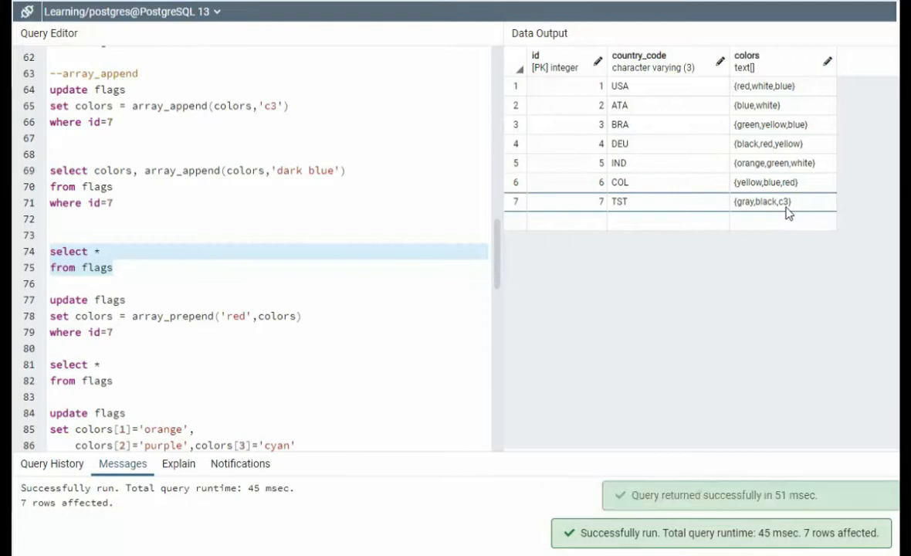
{"action": "mouse_move", "coordinate": [647, 239]}
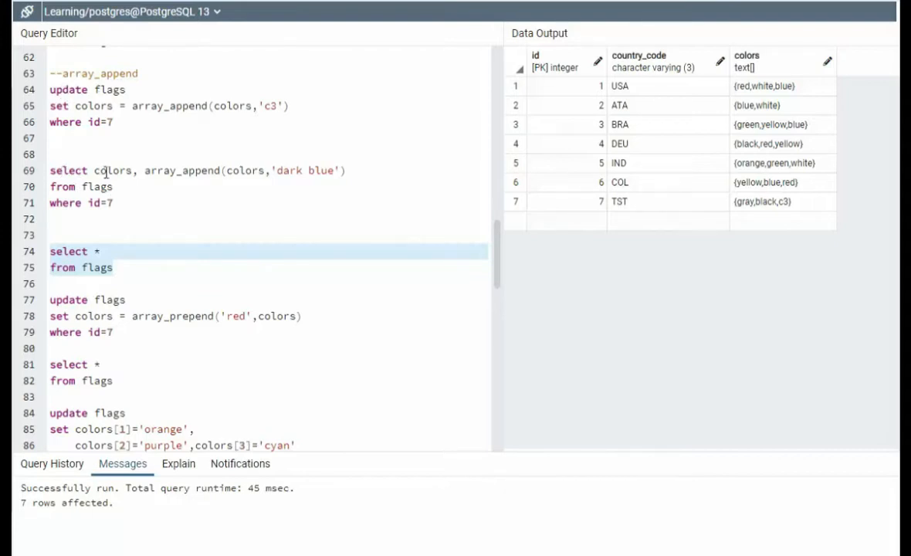
{"action": "mouse_move", "coordinate": [207, 161]}
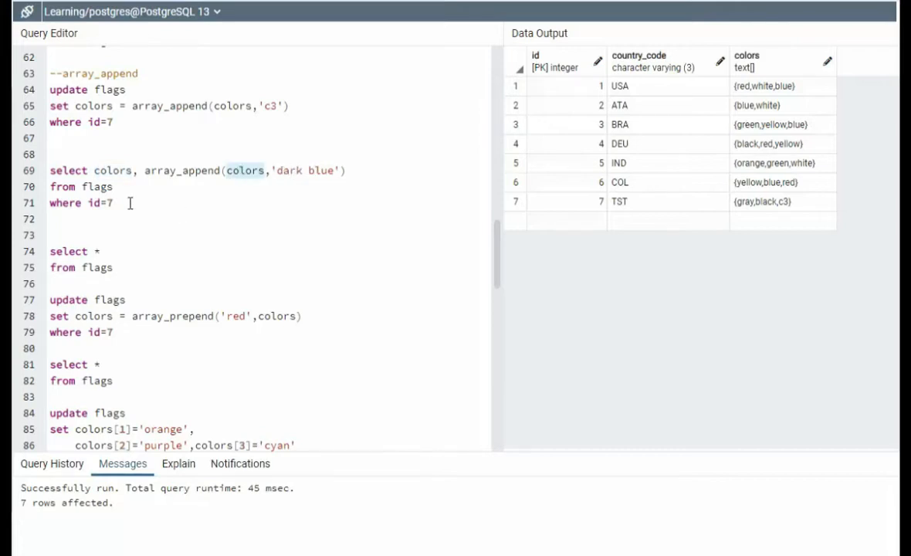
Append c3 to row 7's colors, preview array_append with 'dark blue', then list all flags.
{"action": "key", "text": "F5"}
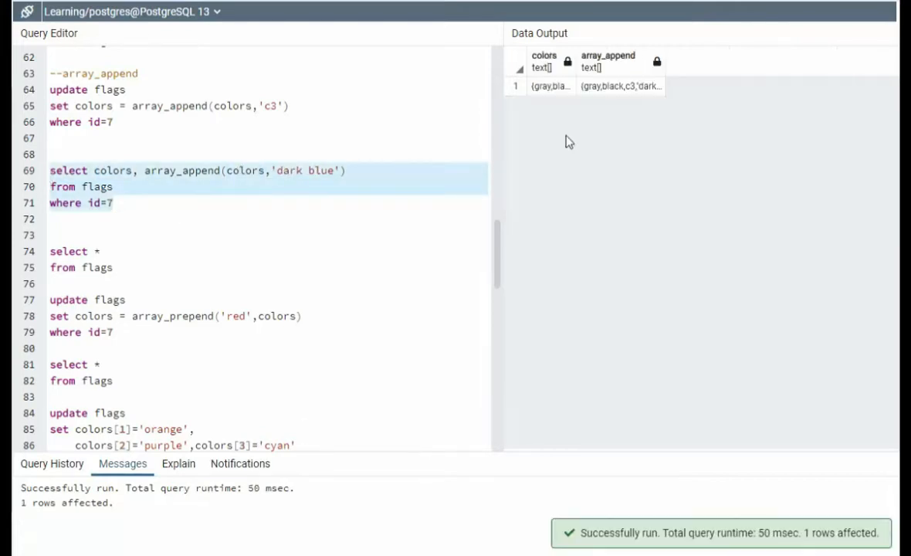
{"action": "left_click", "coordinate": [609, 62]}
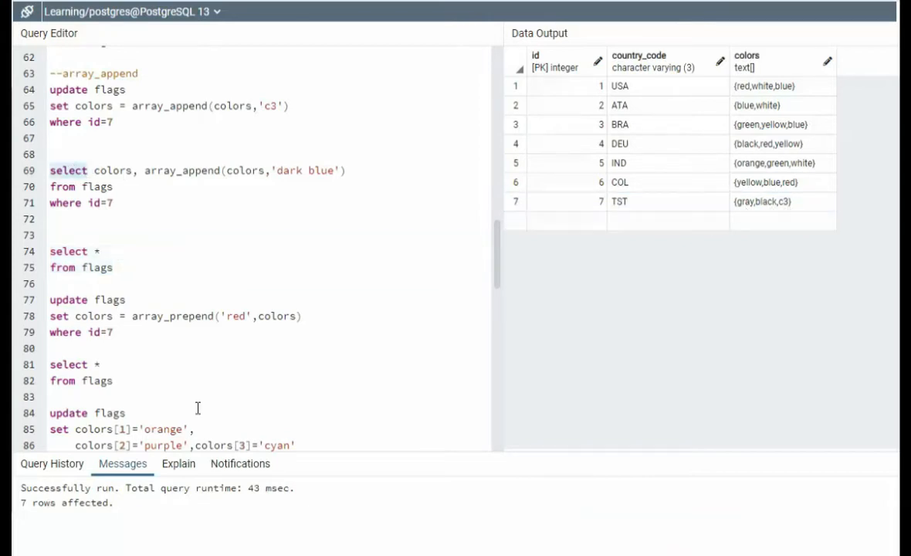
{"action": "scroll", "scroll_direction": "down", "scroll_amount": 3}
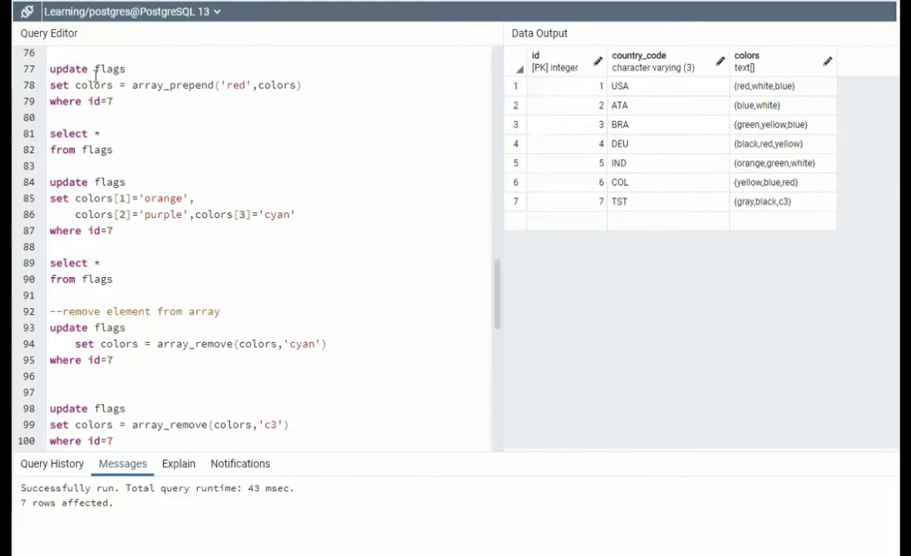
{"action": "mouse_move", "coordinate": [148, 85]}
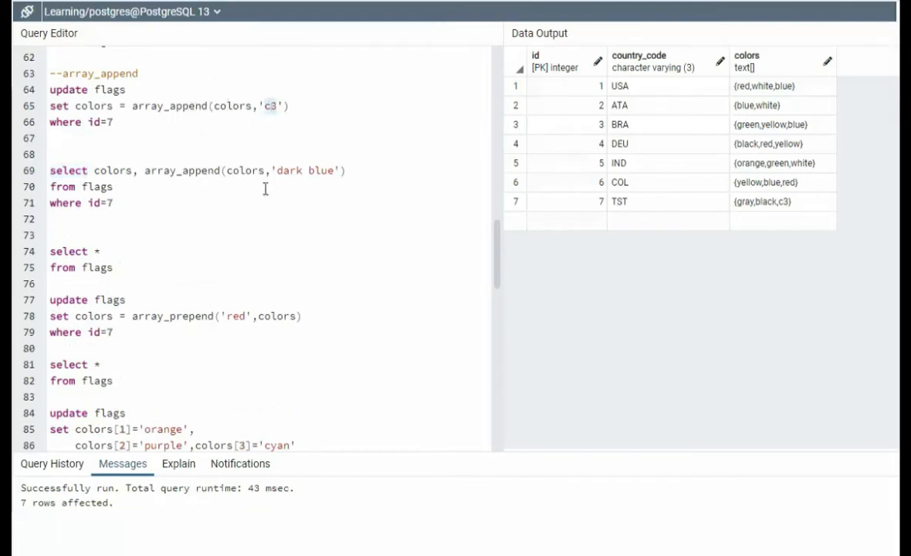
Prepend red to row 7's colors with array_prepend so it reads red, gray, black, c3.
{"action": "double_click", "coordinate": [235, 315]}
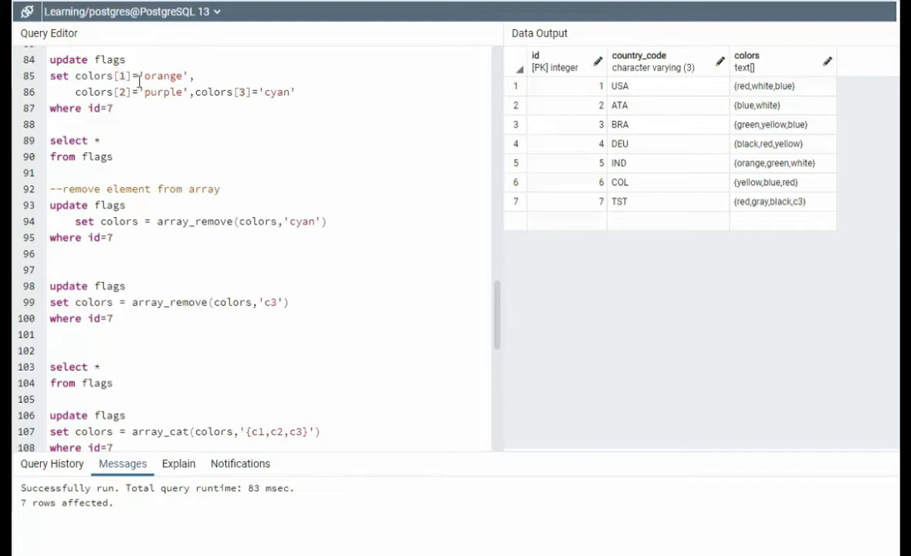
{"action": "mouse_move", "coordinate": [278, 93]}
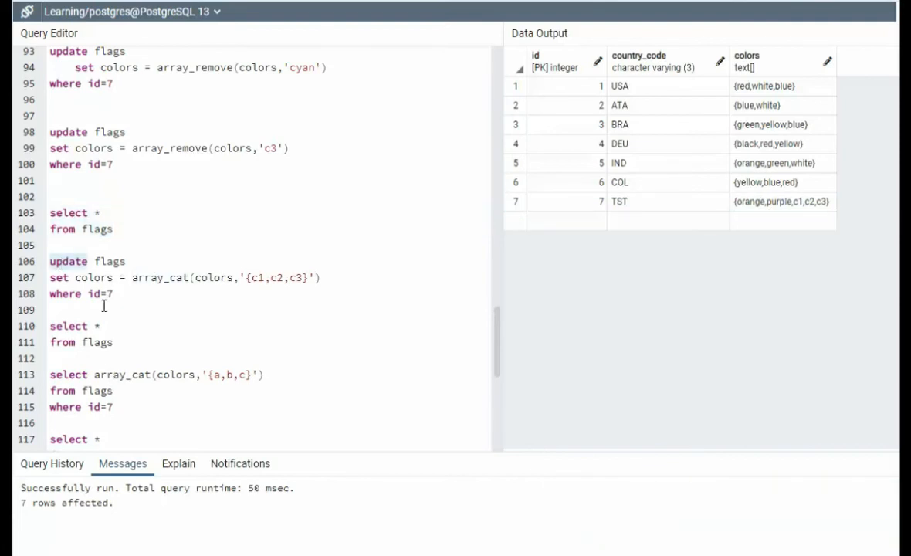
Make row 7's colors orange, purple, c1, c2, c3 via subscripts, array_remove and array_cat, then preview array_cat with '{a,b,c}'.
{"action": "double_click", "coordinate": [115, 376]}
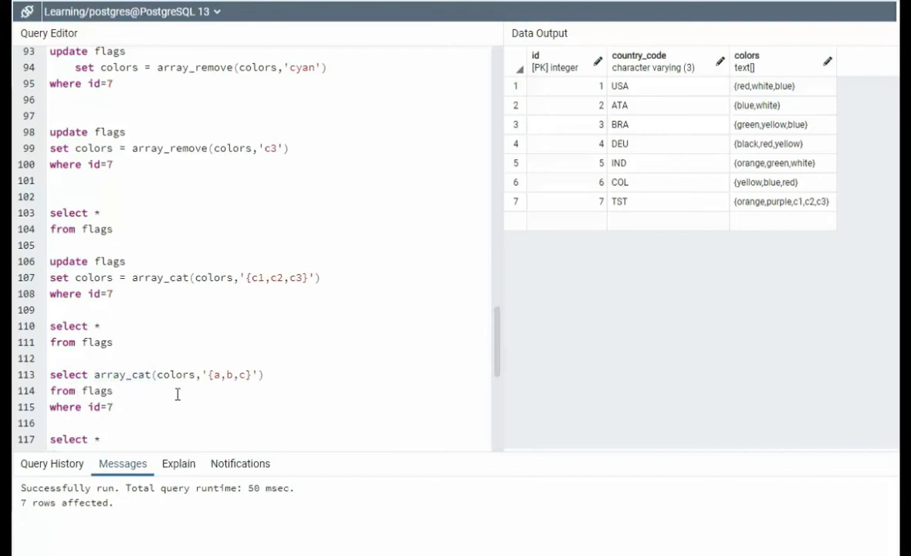
{"action": "double_click", "coordinate": [173, 375]}
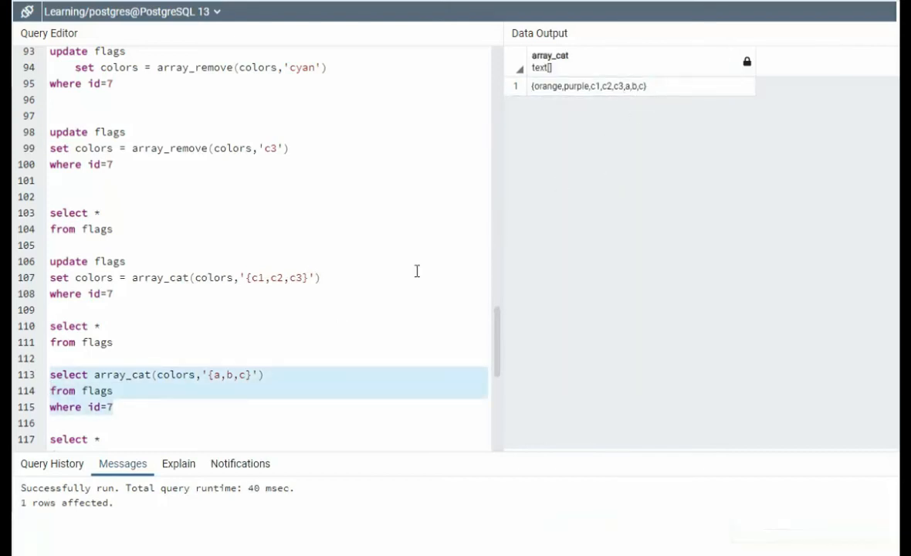
{"action": "scroll", "scroll_direction": "down", "scroll_amount": 3}
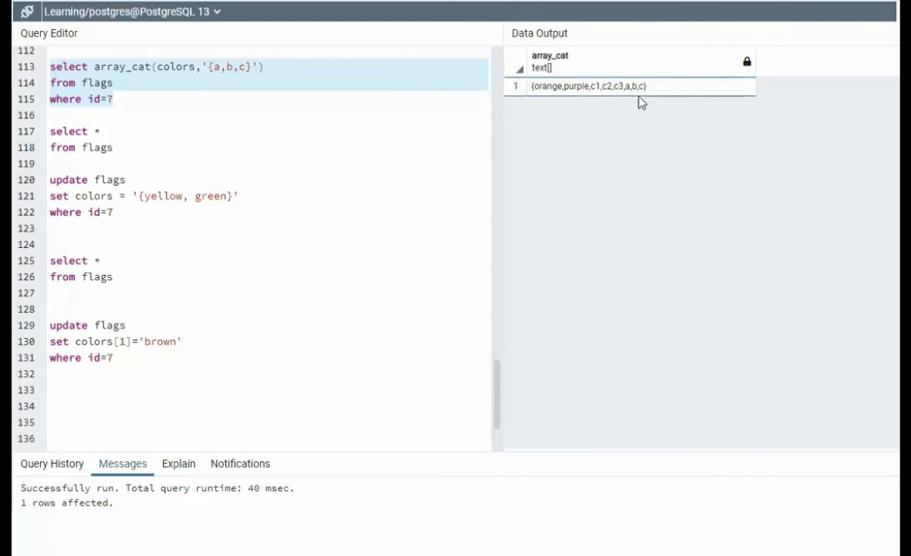
{"action": "mouse_move", "coordinate": [70, 187]}
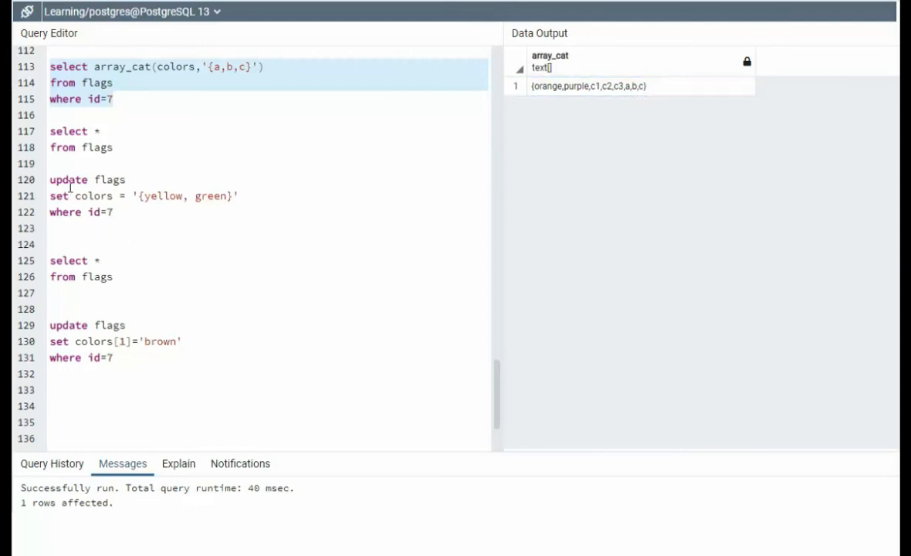
{"action": "mouse_move", "coordinate": [102, 198]}
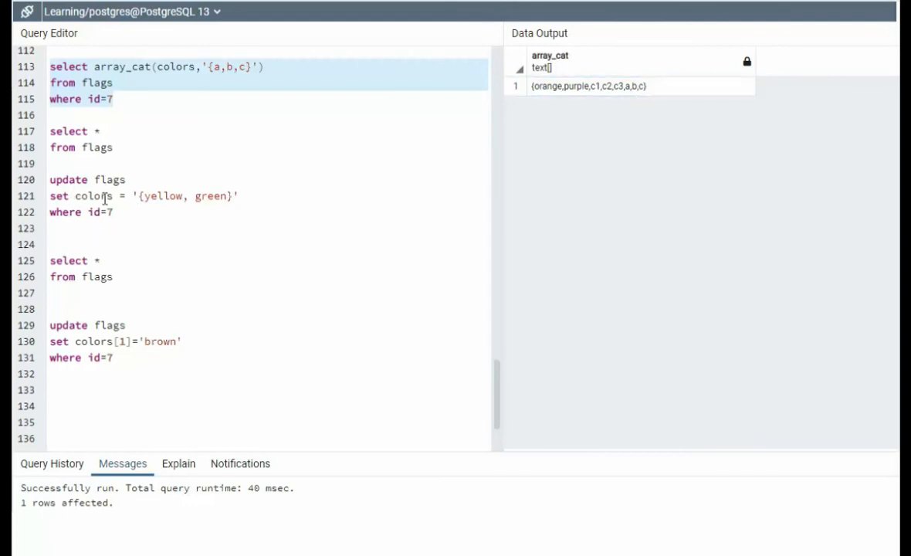